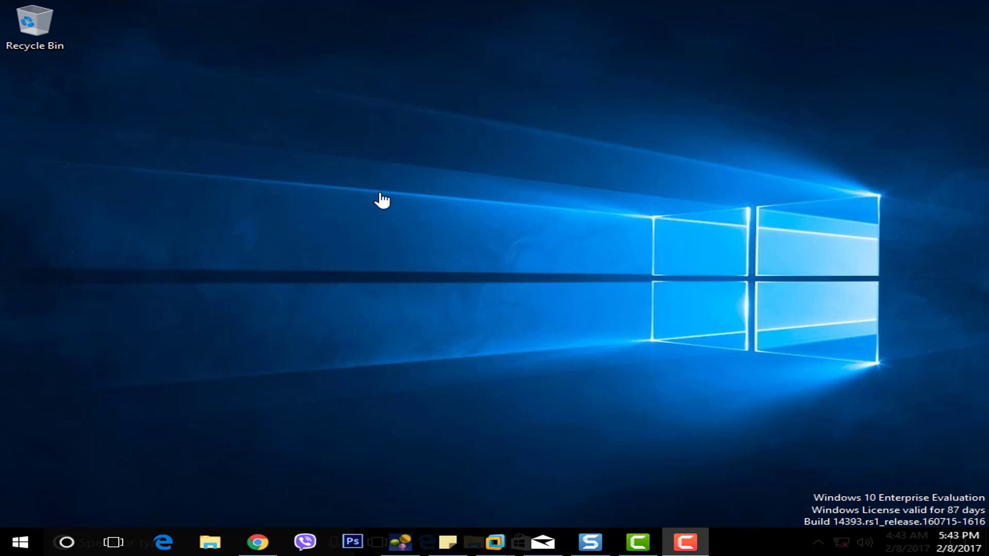
mouse_move(345, 217)
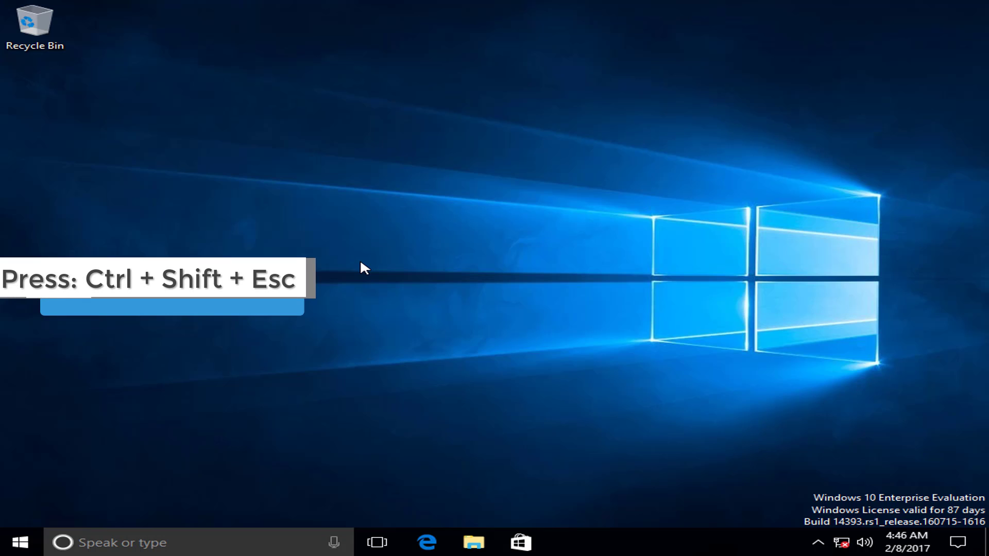
Briefly open and close Task Manager, then relaunch it by running taskmgr from Run
key(ctrl+shift+esc)
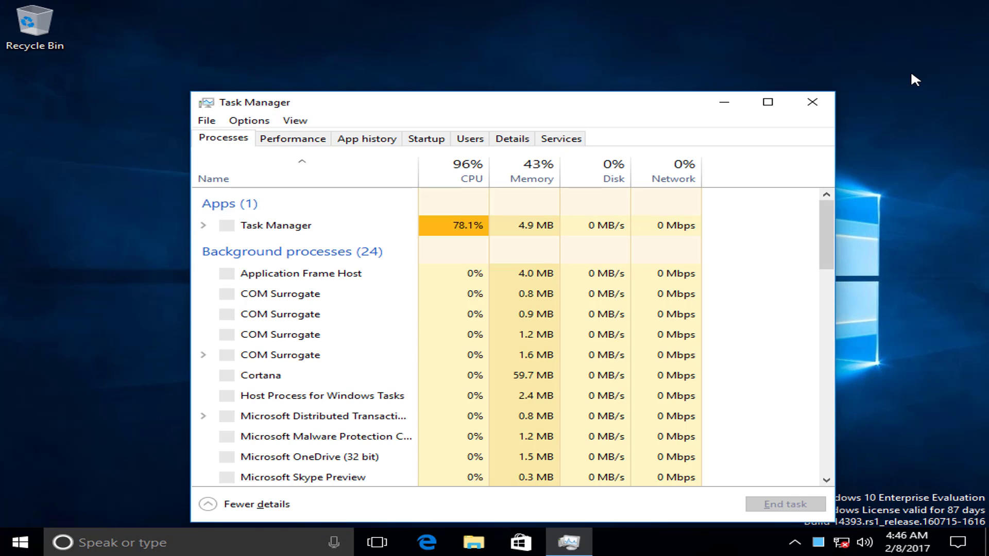
click(813, 102)
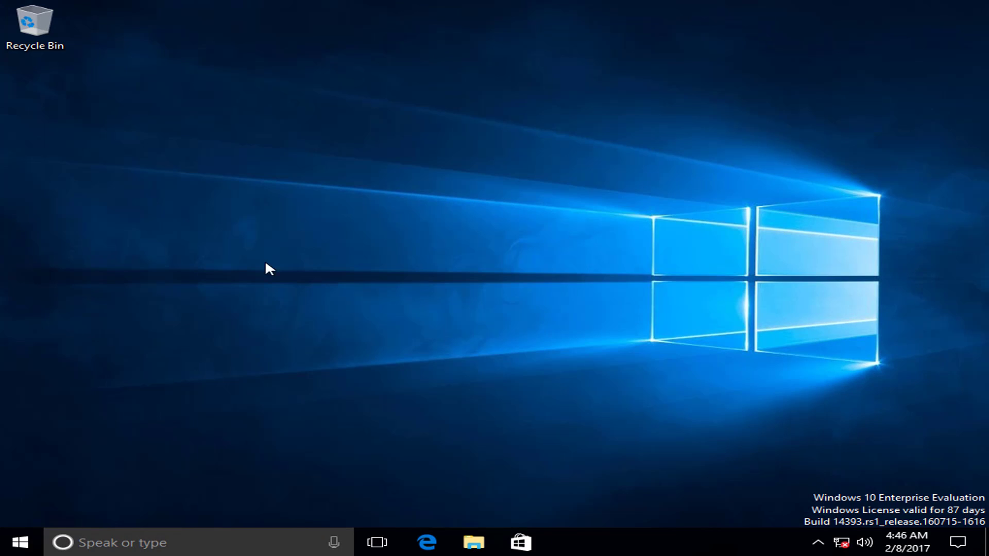
mouse_move(227, 284)
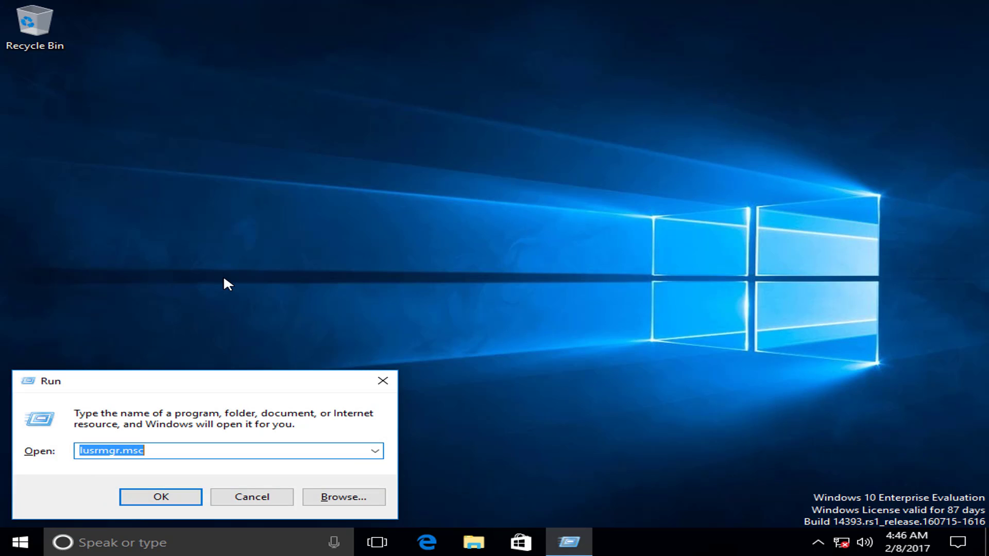
text(taskmgr)
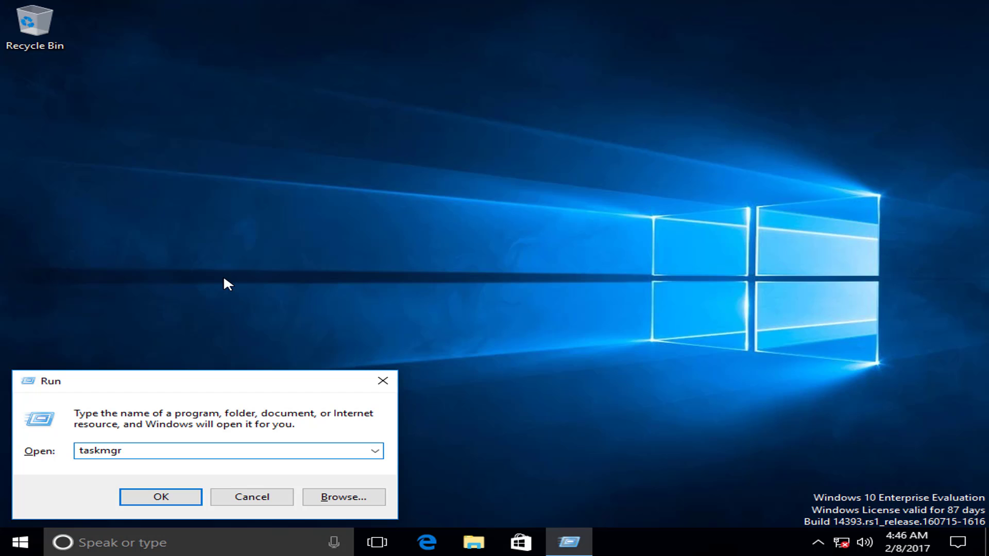
click(160, 497)
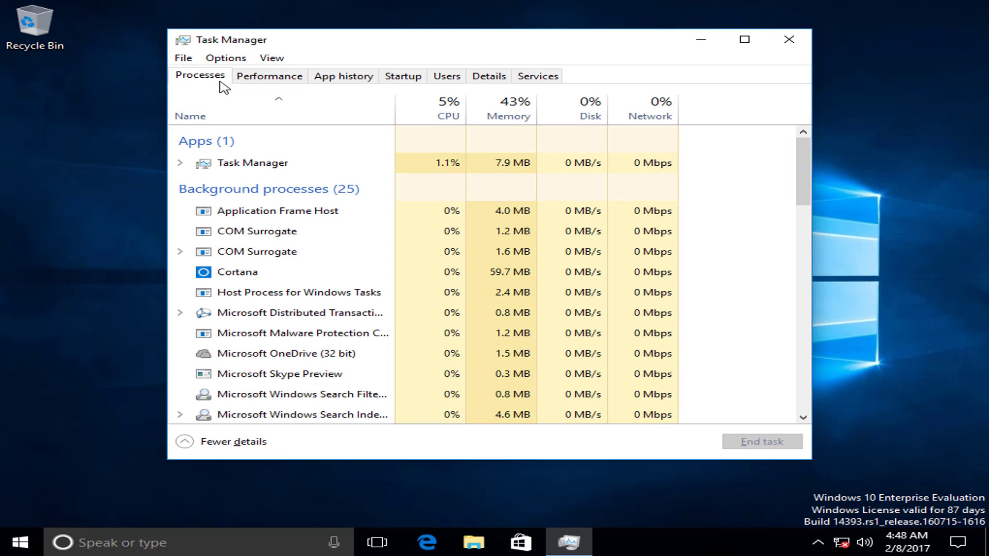
mouse_move(270, 76)
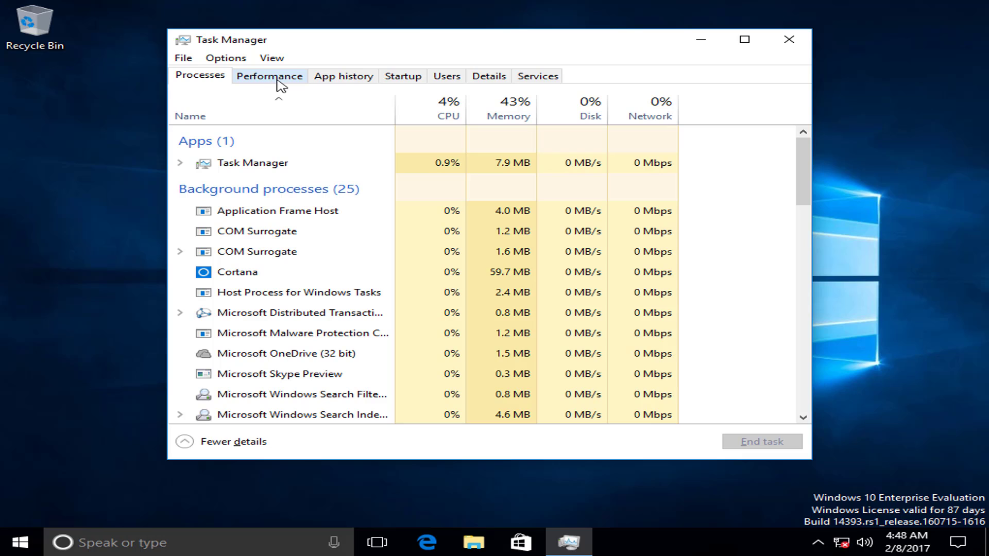
mouse_move(439, 76)
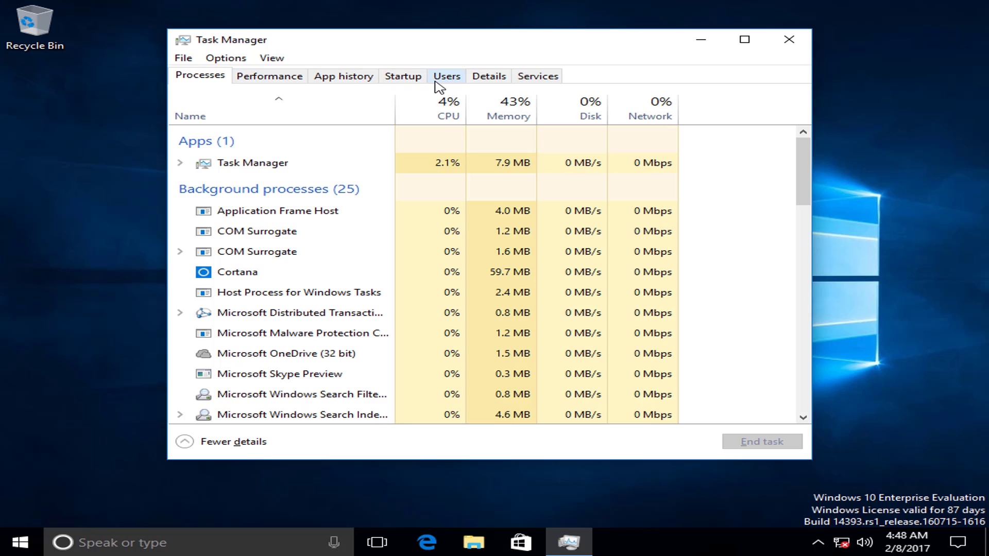
mouse_move(537, 76)
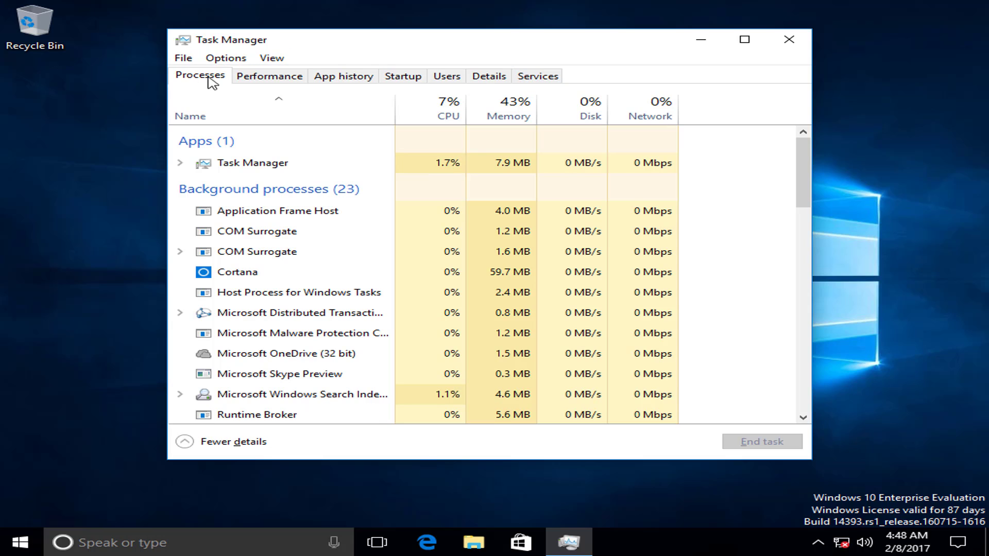
mouse_move(188, 70)
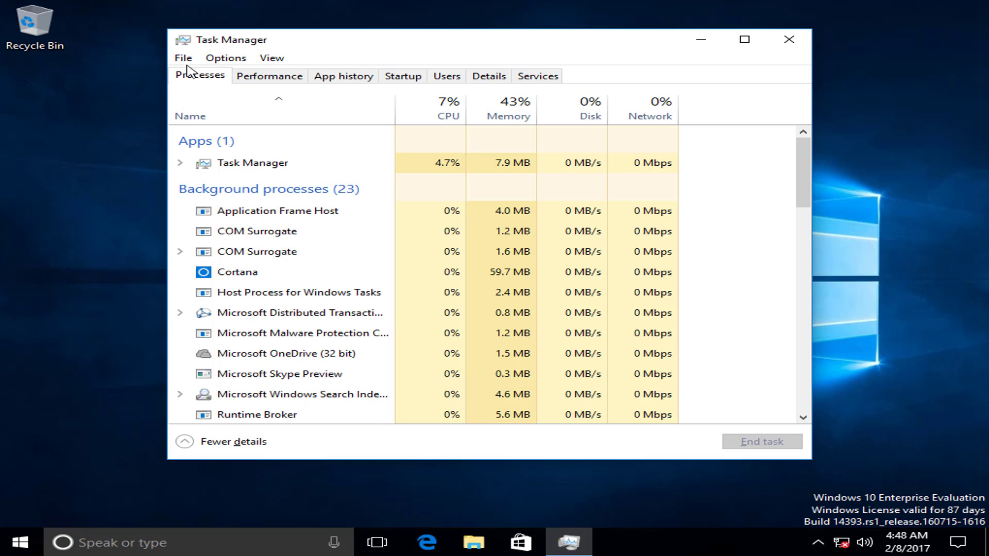
mouse_move(258, 97)
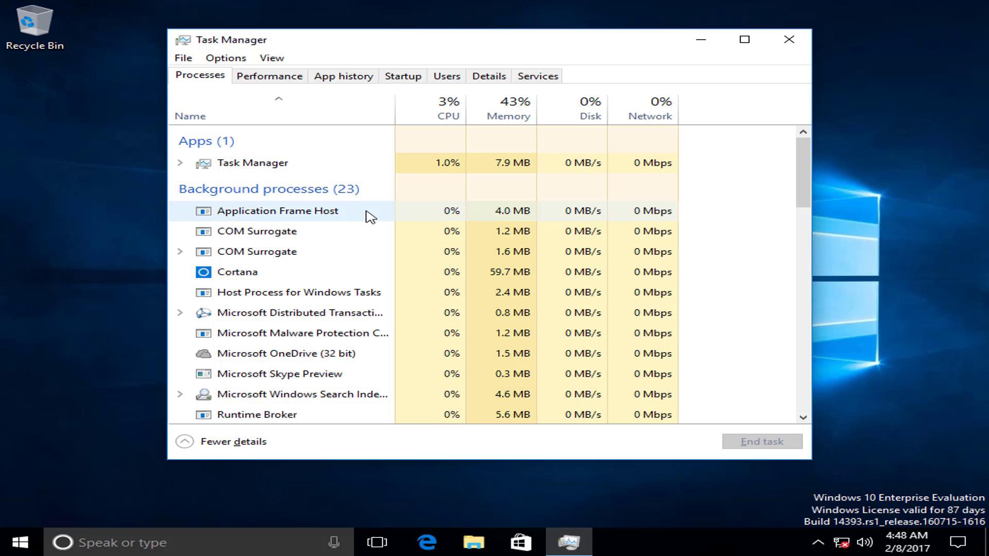
mouse_move(375, 217)
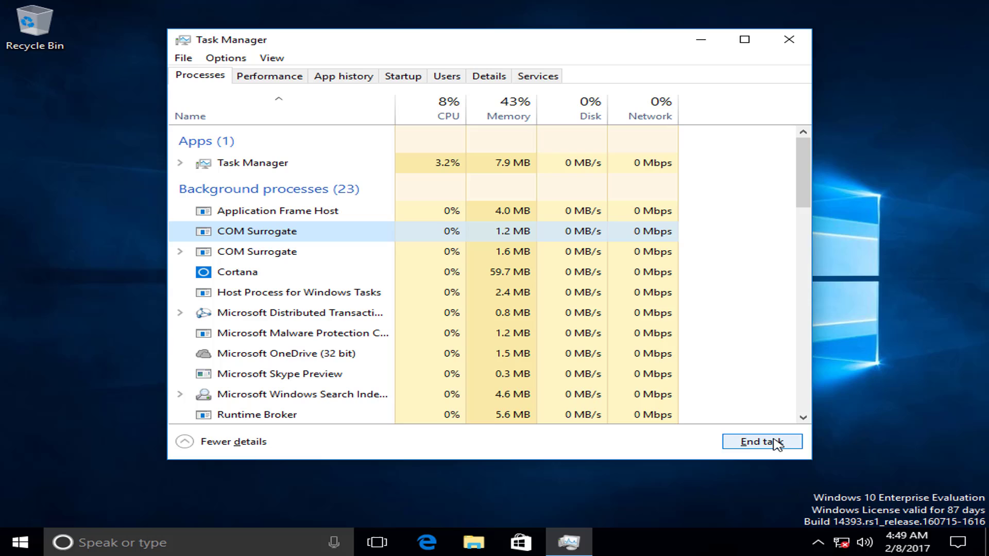
mouse_move(756, 422)
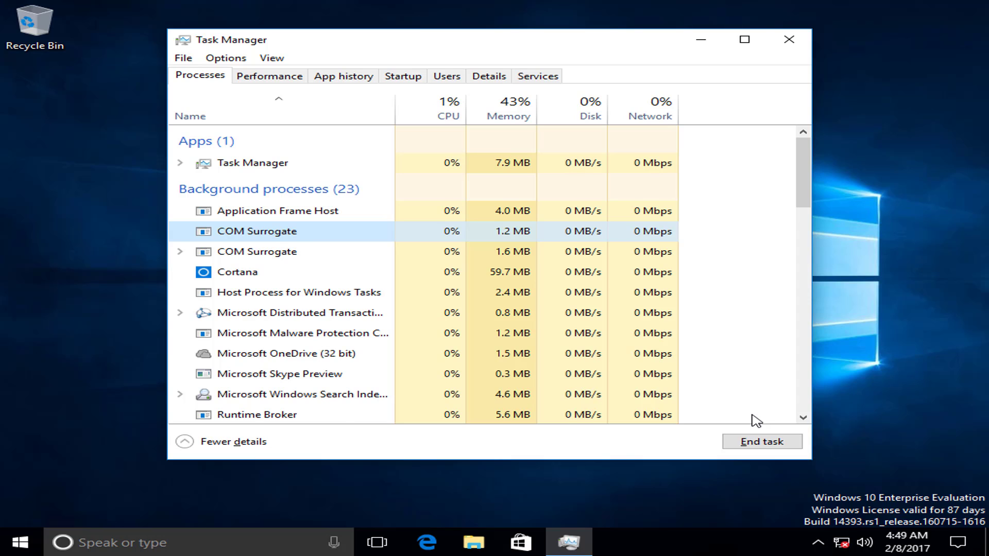
Switch to the Performance tab to see CPU usage, process count and uptime
click(269, 76)
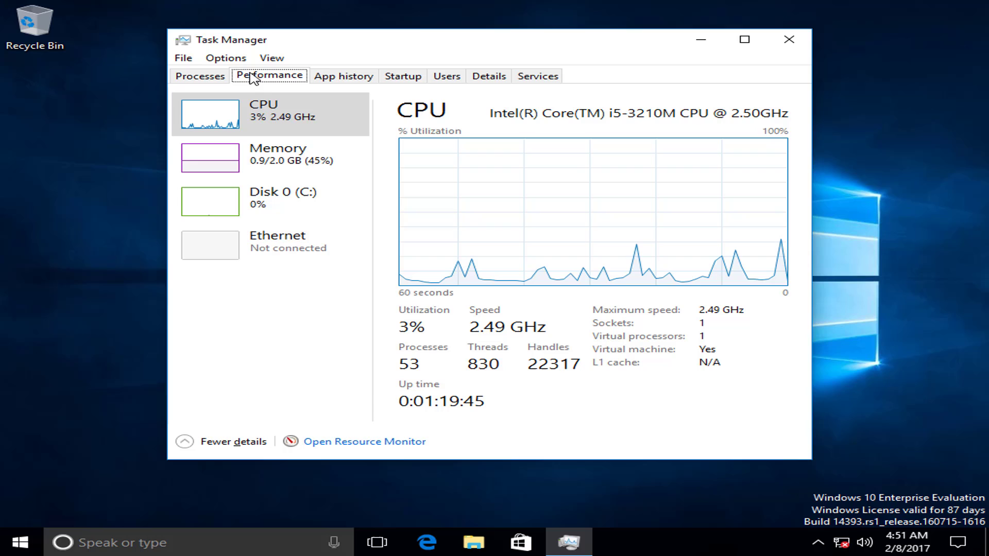
mouse_move(252, 101)
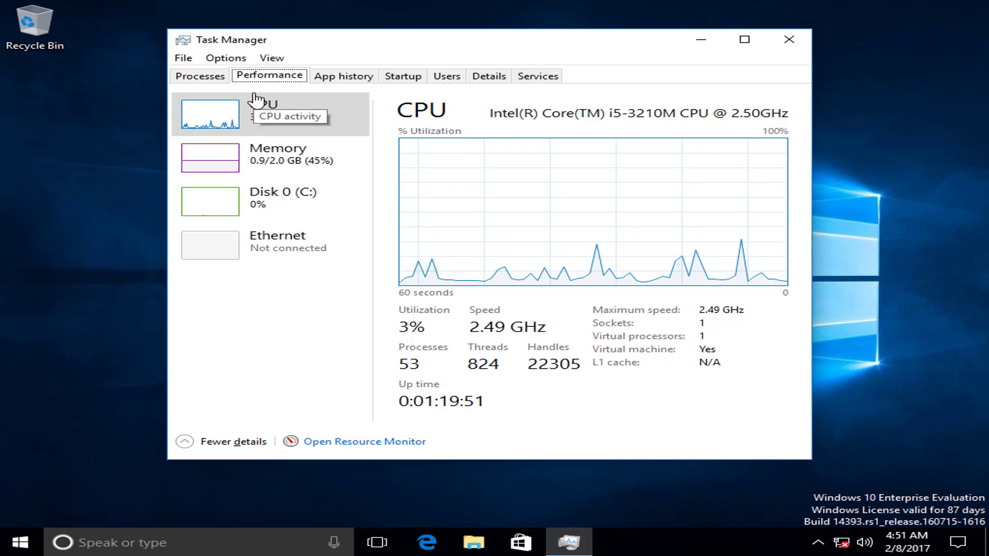
mouse_move(272, 155)
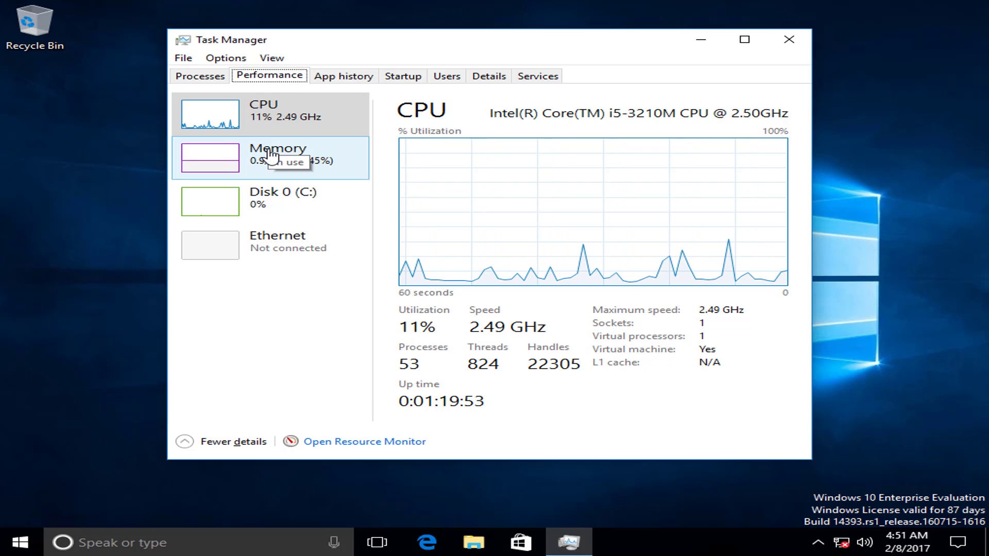
mouse_move(268, 243)
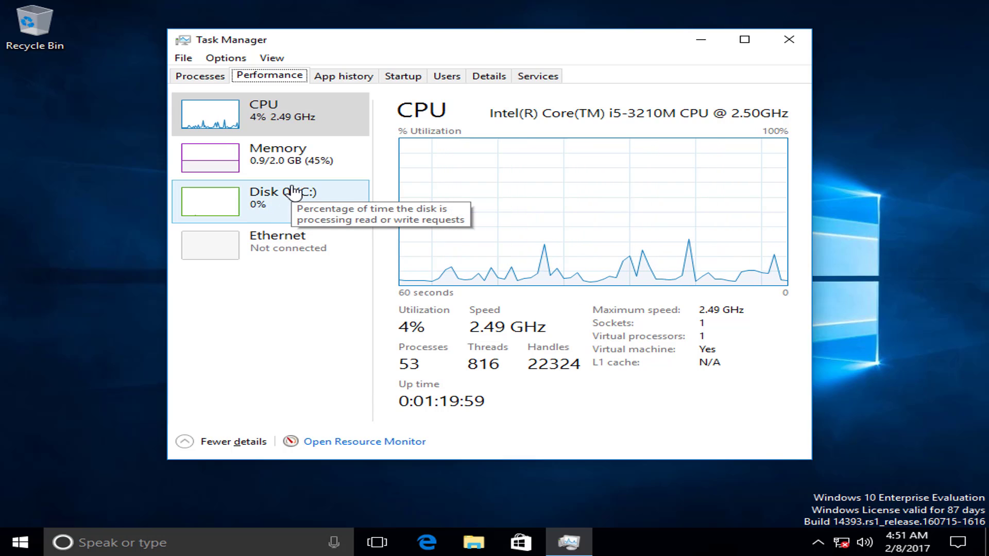
mouse_move(265, 170)
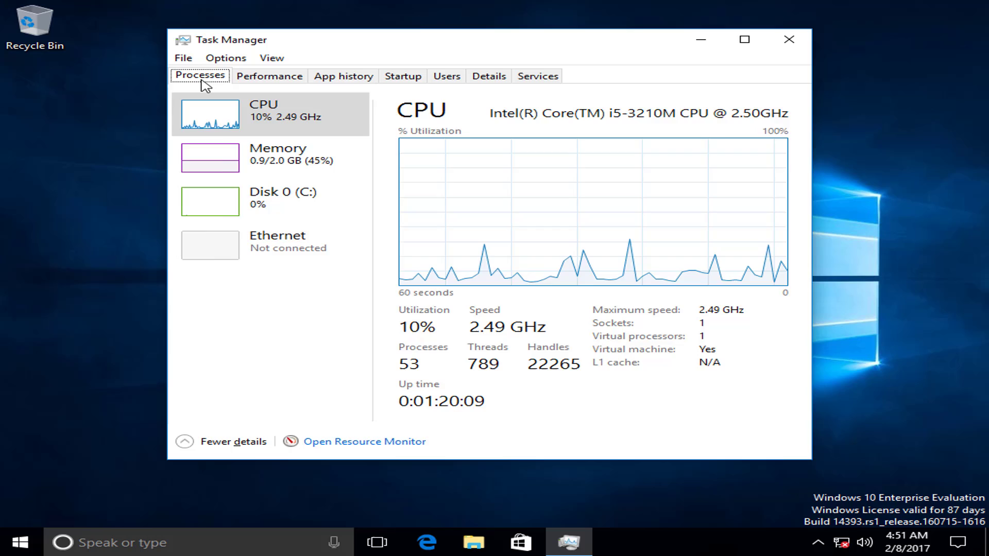
Go back to Processes, then show the App history usage list
click(200, 75)
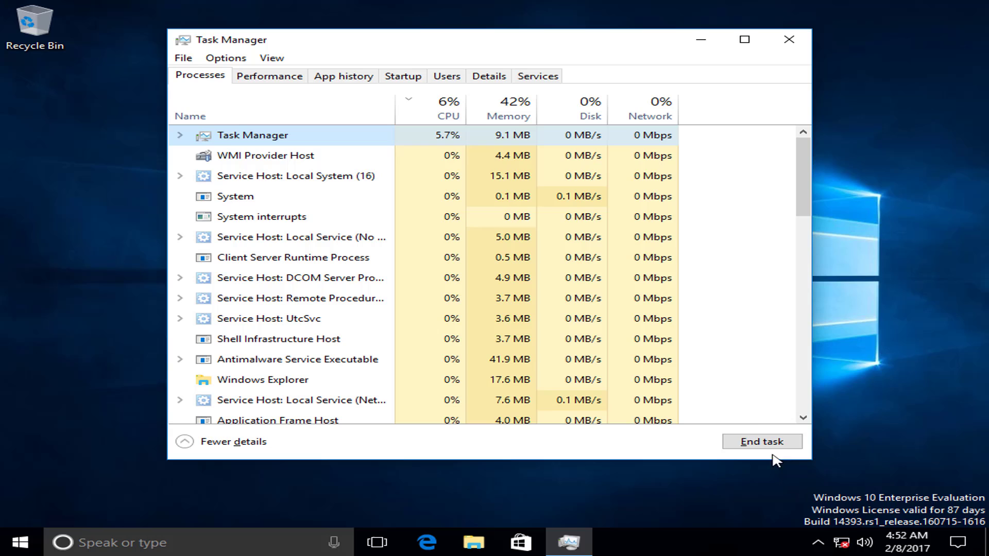
click(343, 76)
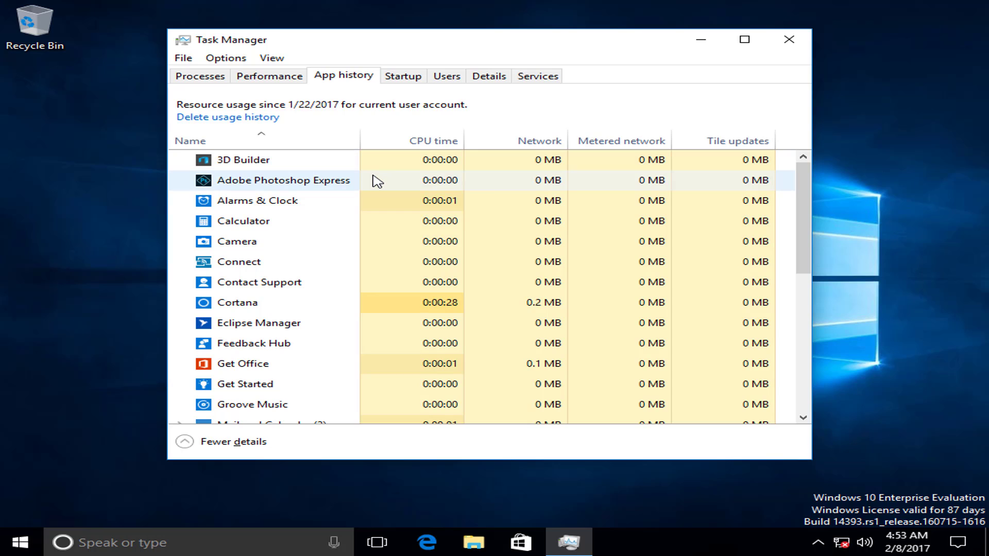
mouse_move(372, 182)
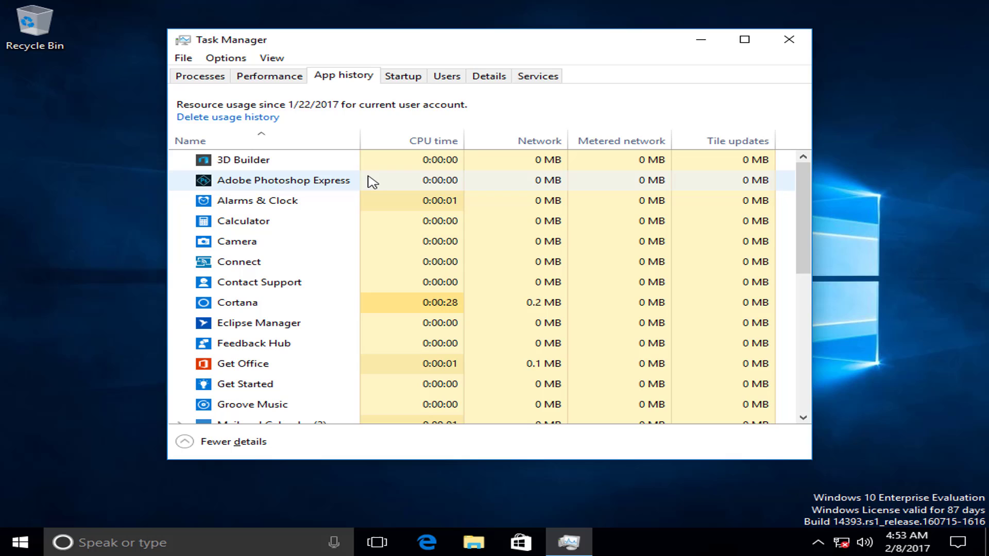
Show the Startup tab listing OneDrive, VMware Tools and Windows Defender notifications
click(236, 241)
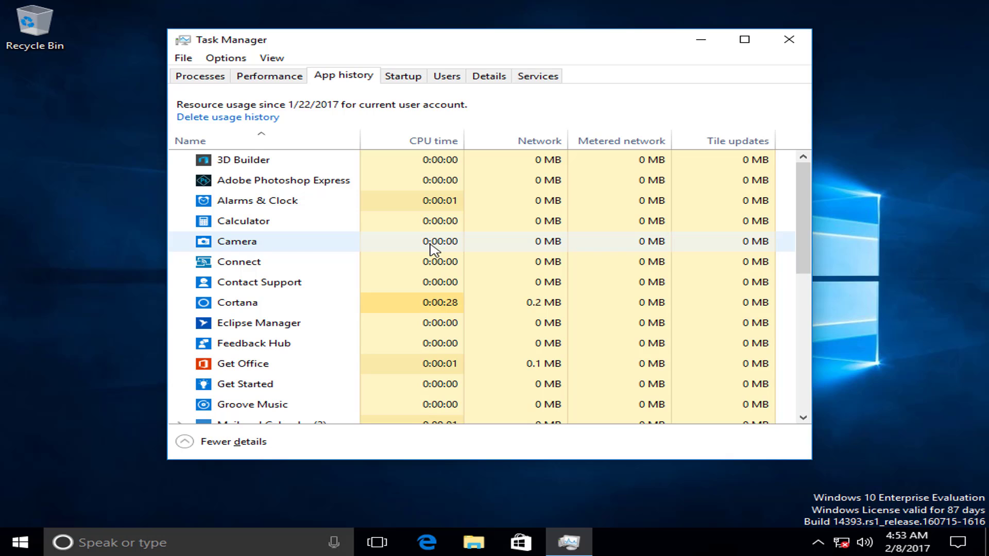
click(242, 221)
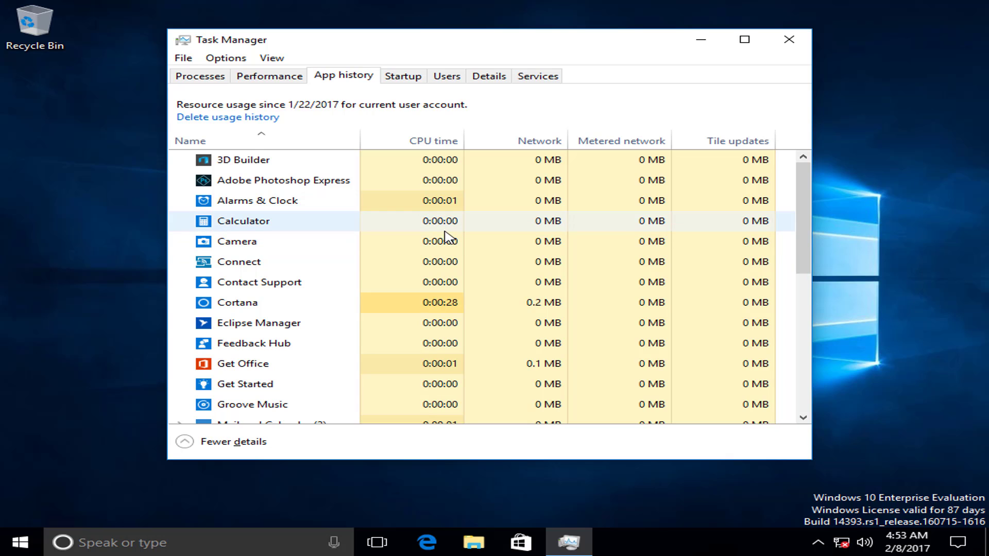
click(402, 76)
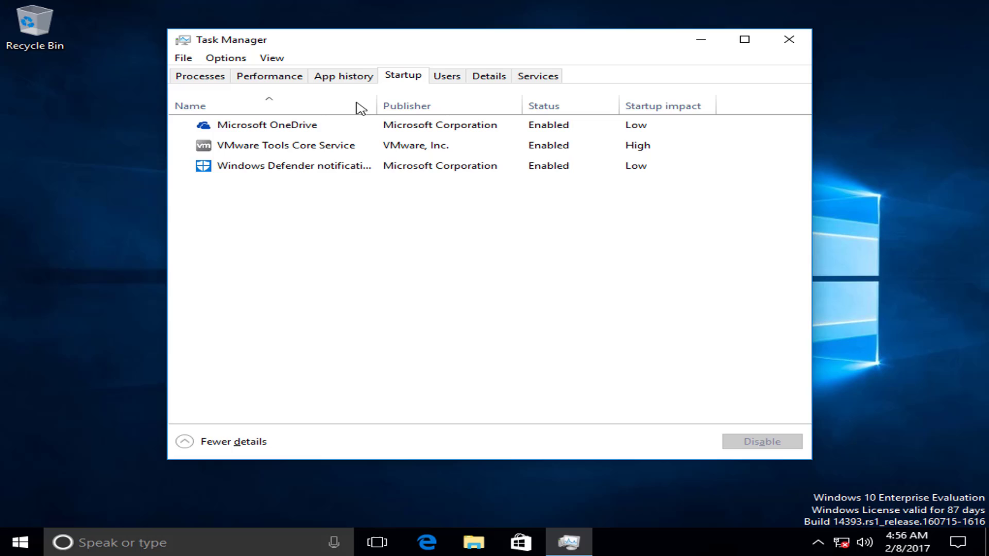
mouse_move(332, 208)
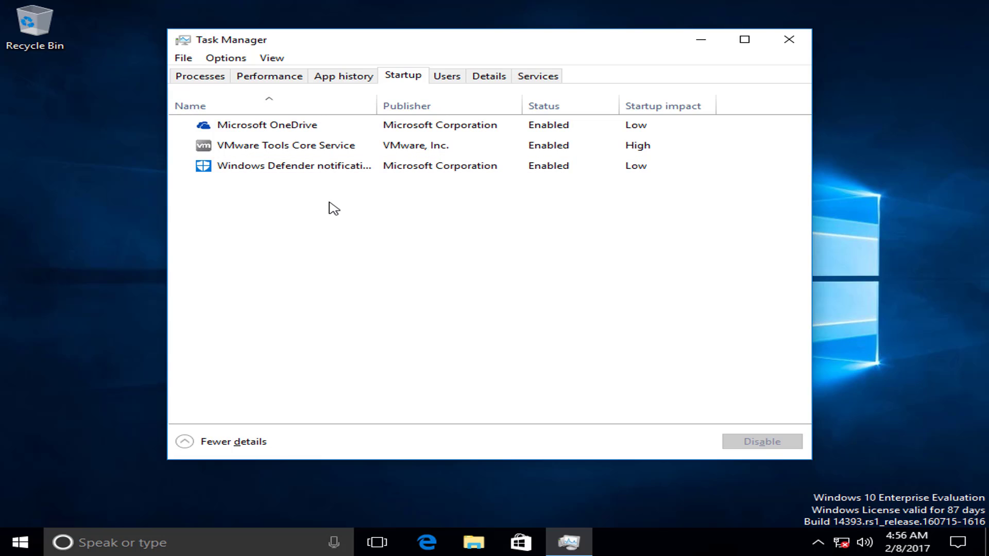
mouse_move(368, 196)
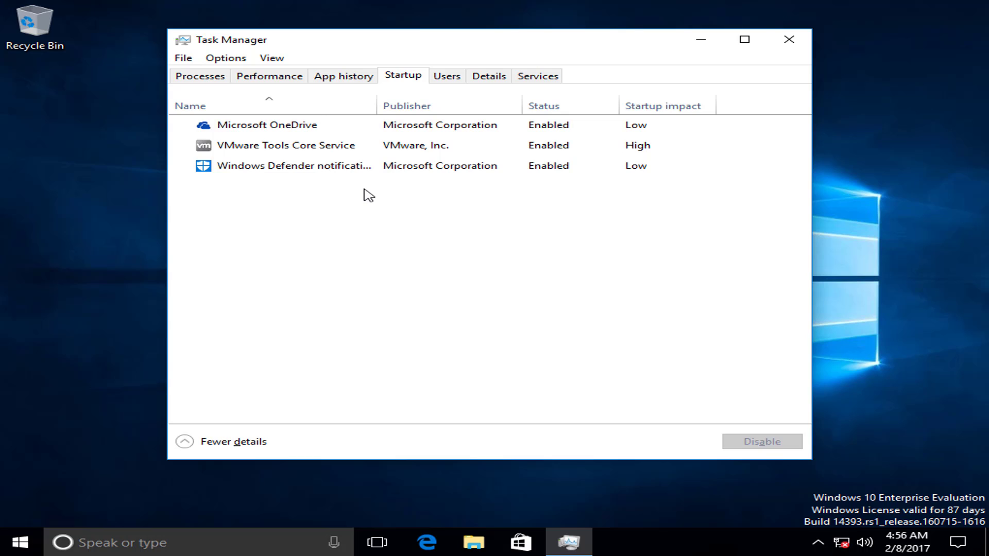
mouse_move(391, 193)
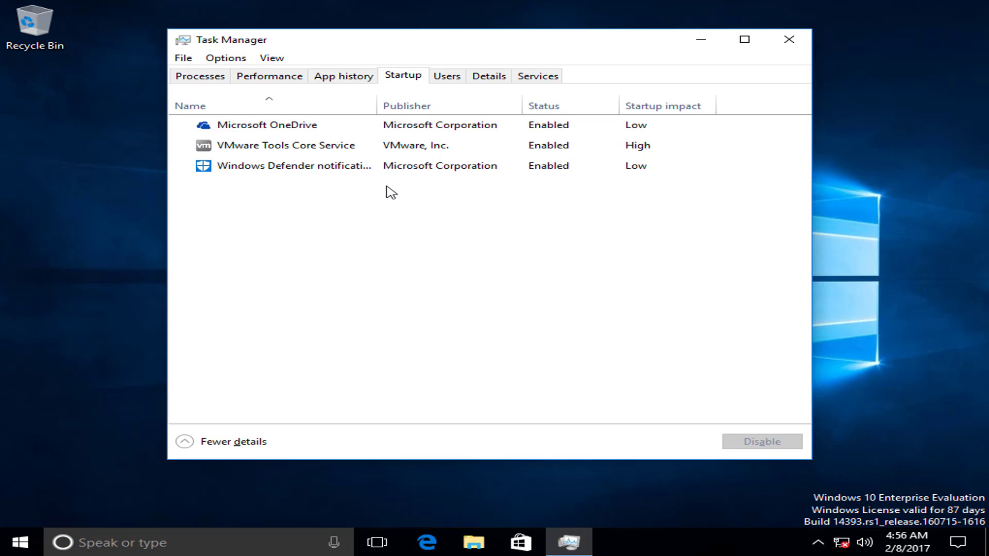
mouse_move(393, 191)
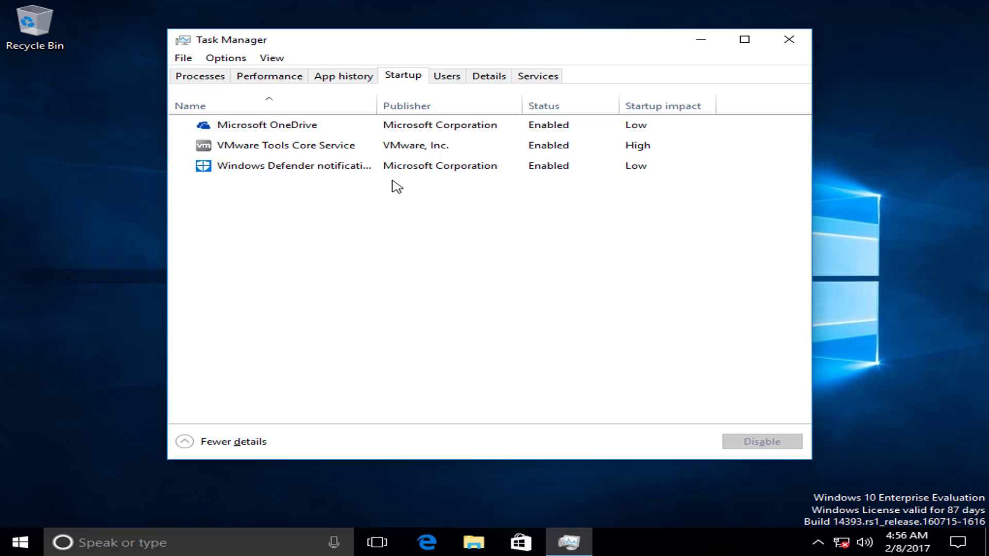
Disable then re-enable the Windows Defender notification startup item, and show the Users tab
click(293, 166)
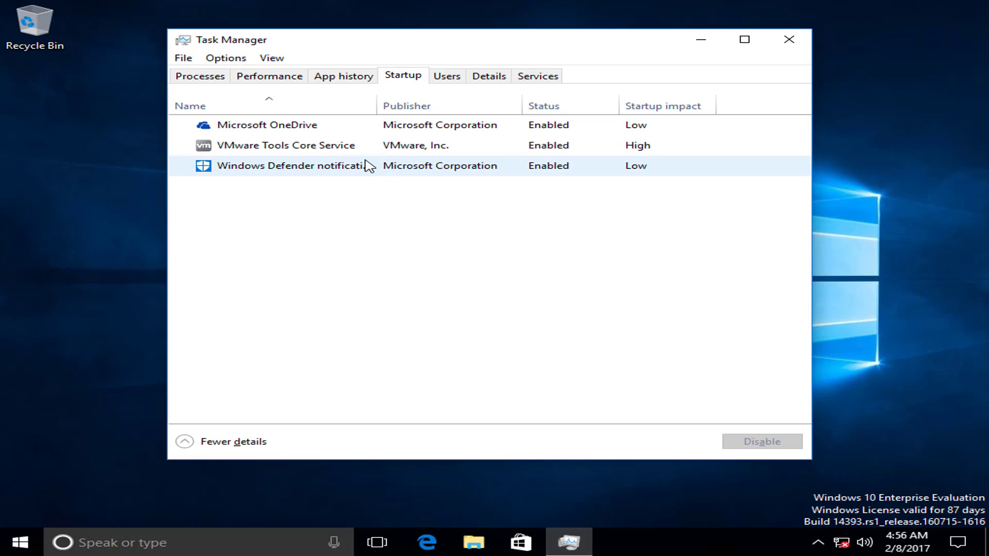
click(761, 441)
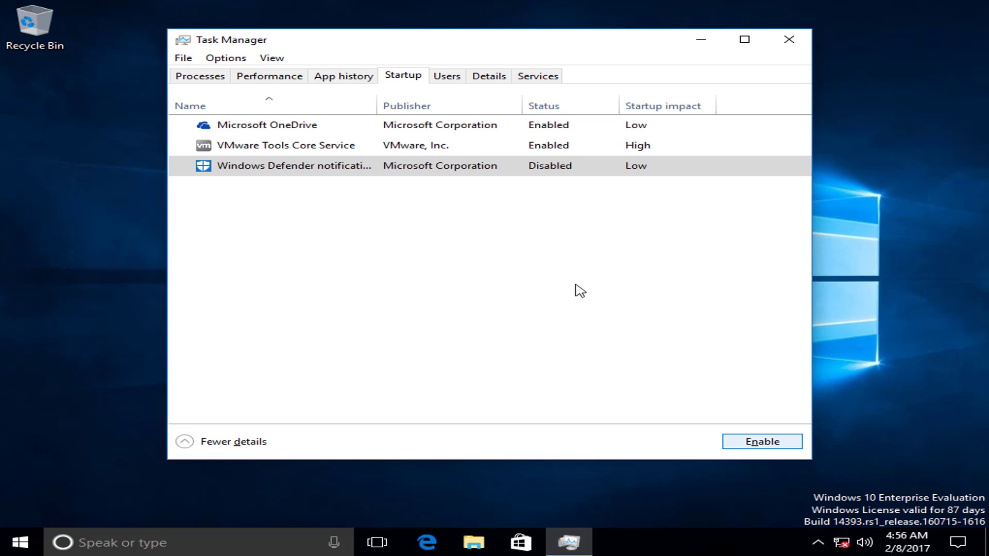
mouse_move(480, 189)
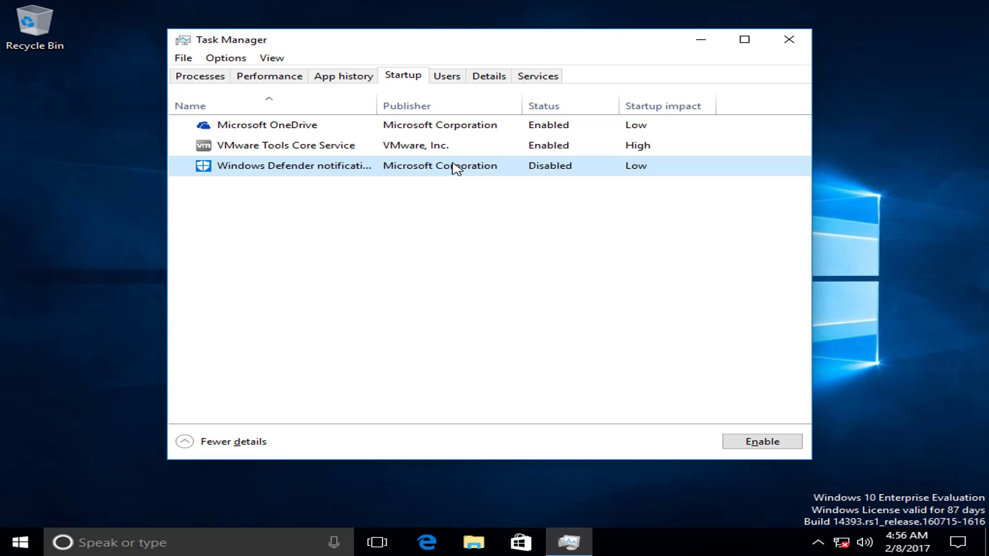
click(761, 441)
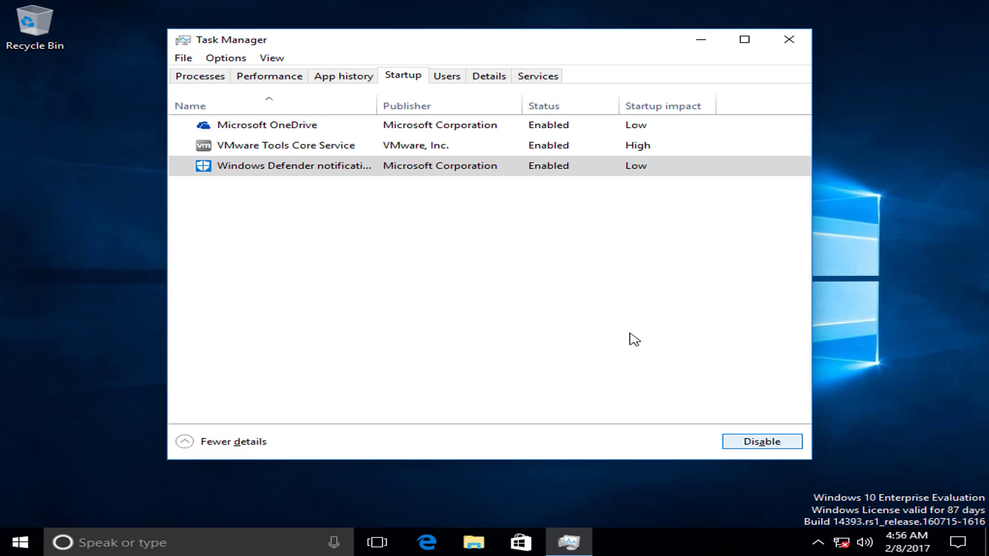
click(447, 76)
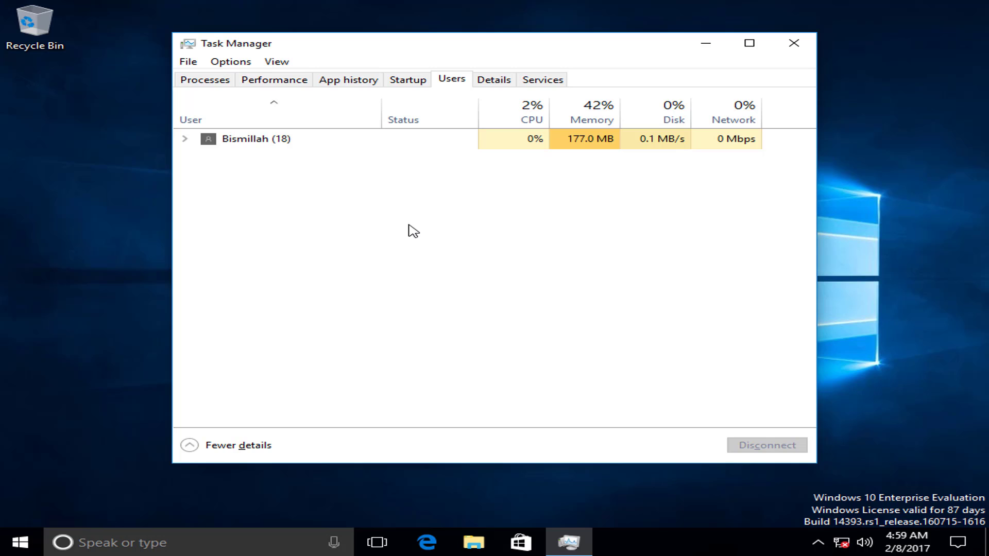
mouse_move(419, 222)
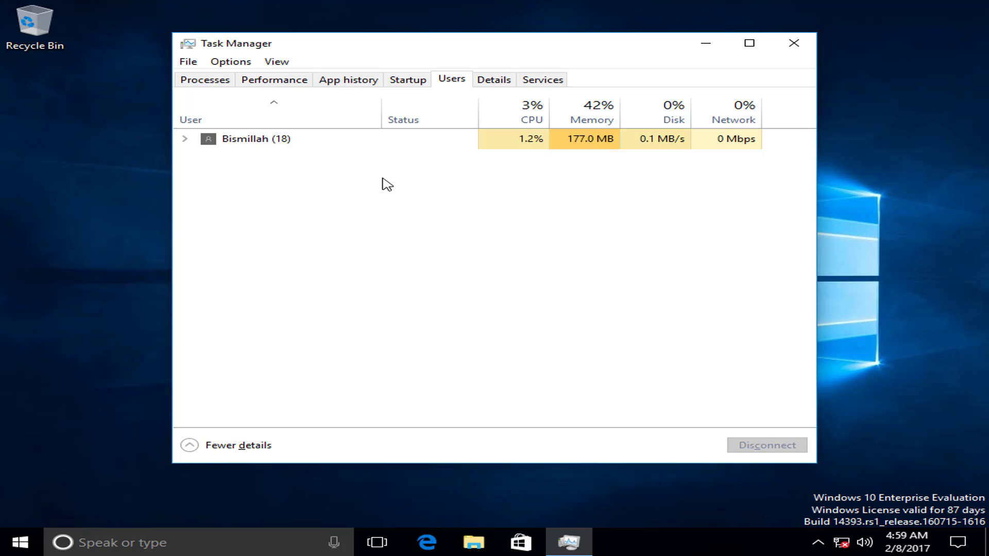
mouse_move(393, 180)
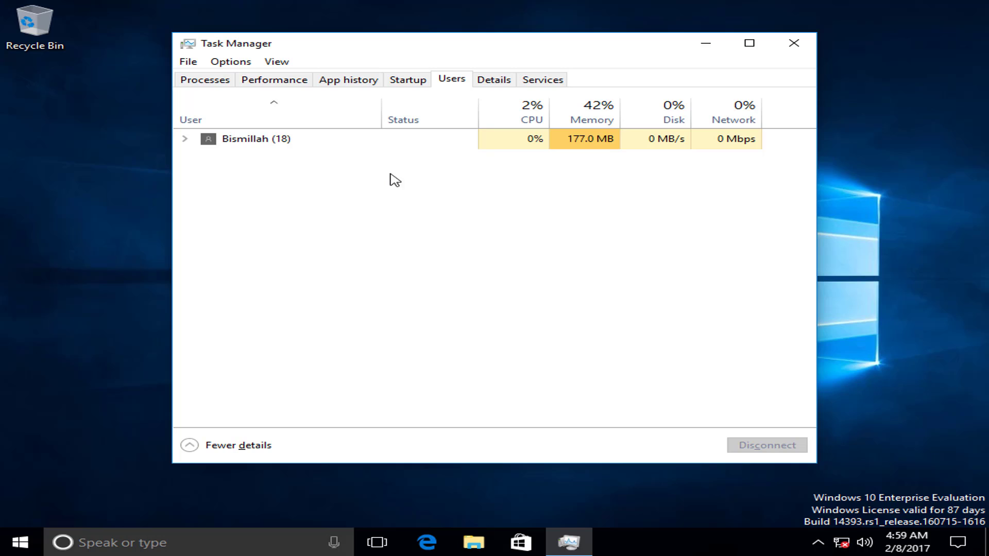
mouse_move(371, 200)
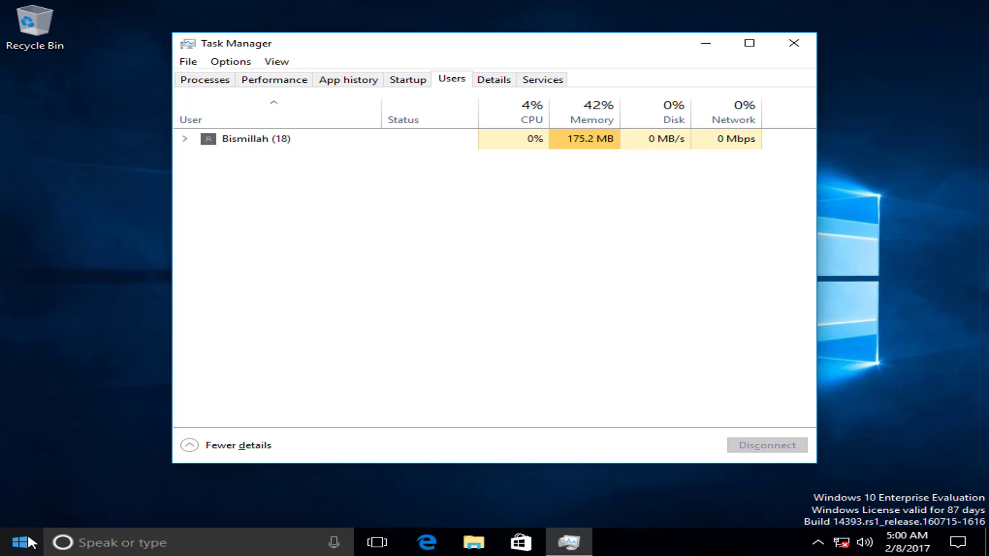
click(13, 543)
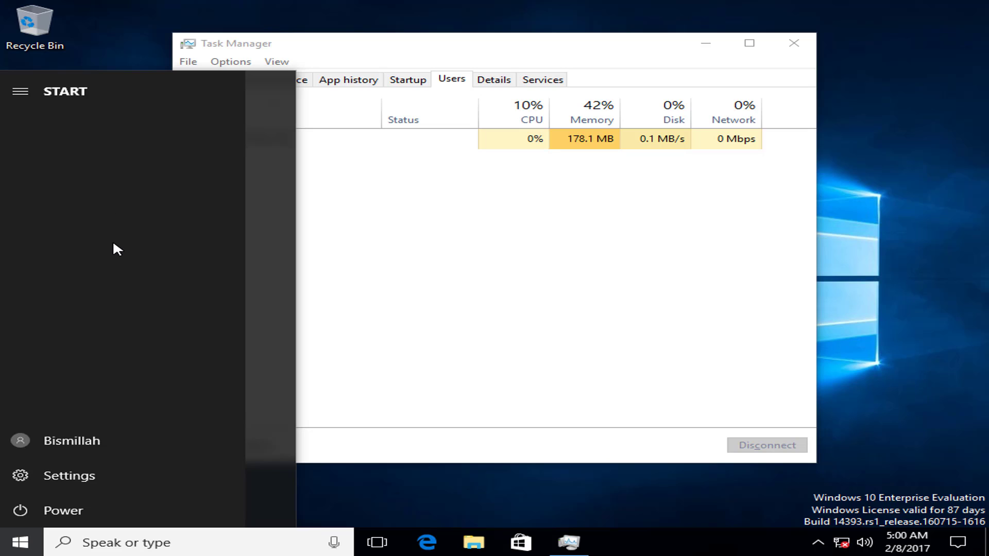
mouse_move(122, 326)
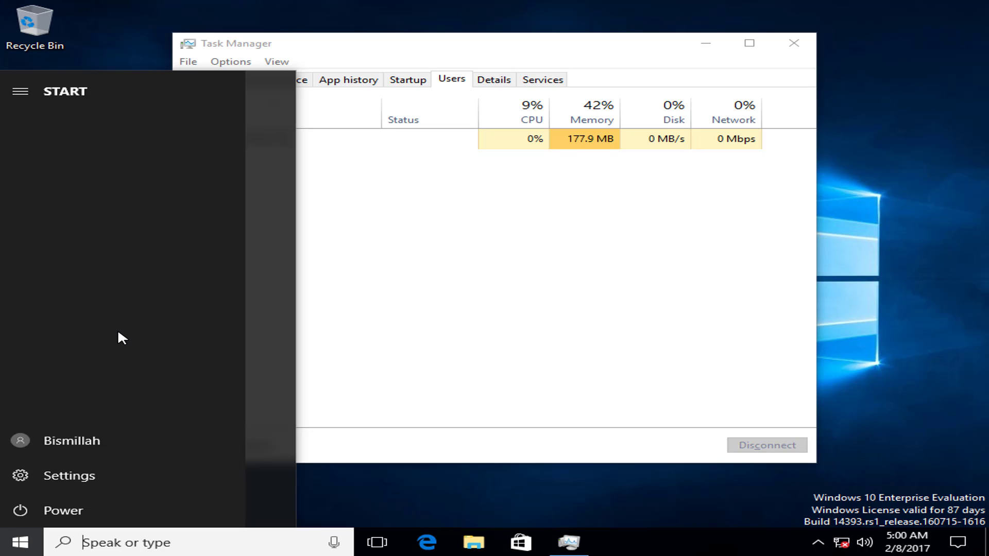
mouse_move(354, 394)
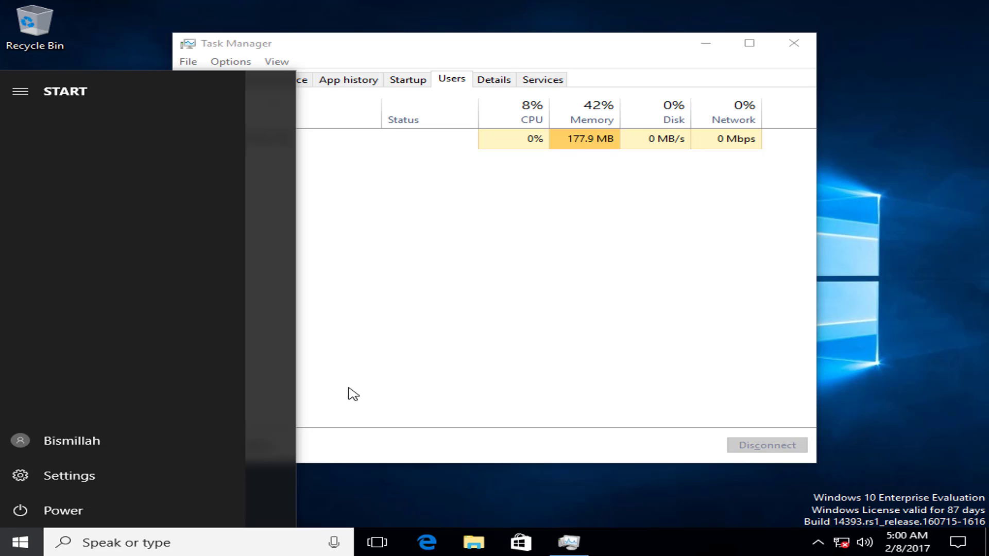
click(495, 80)
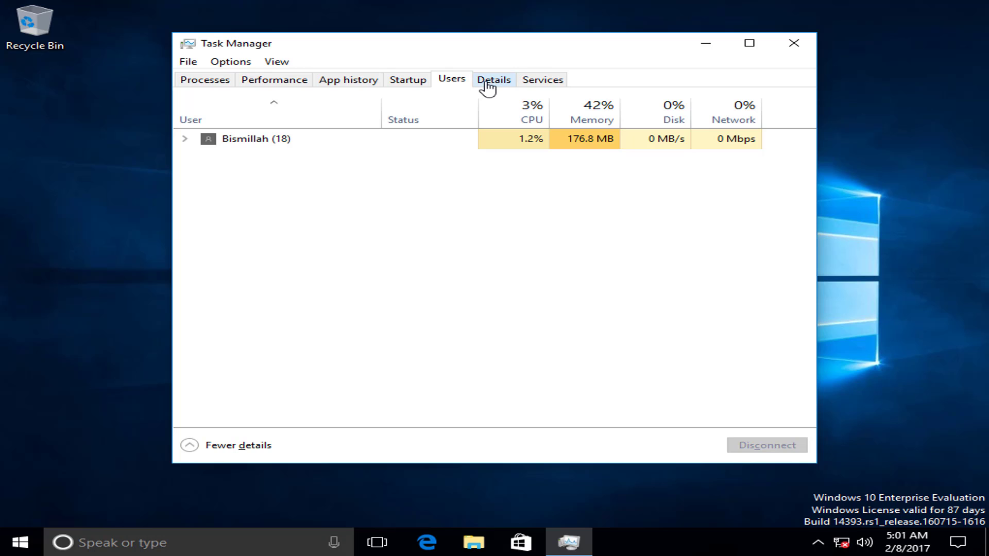
Browse the Details process list, then show the Services tab with WSearch, WinDefend, Spooler
click(494, 79)
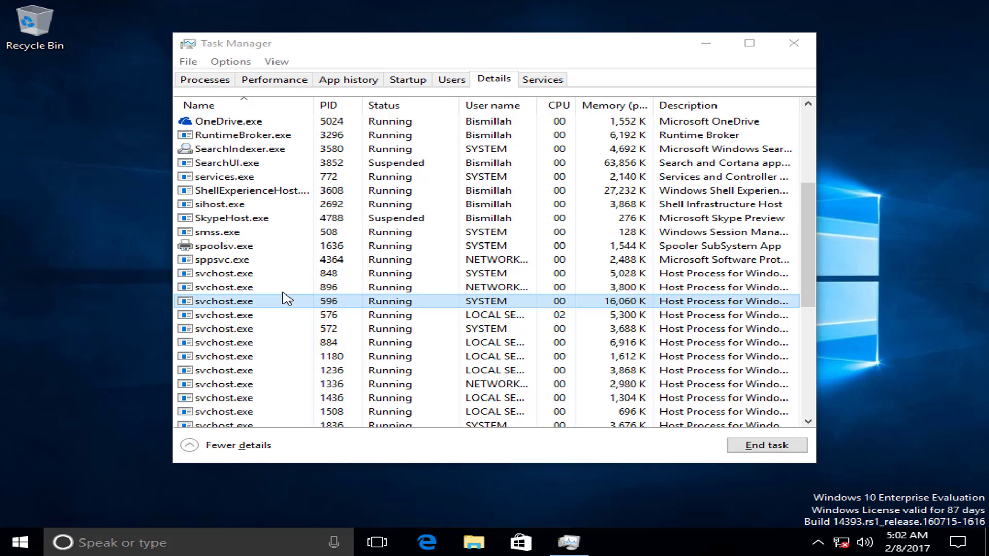
mouse_move(261, 307)
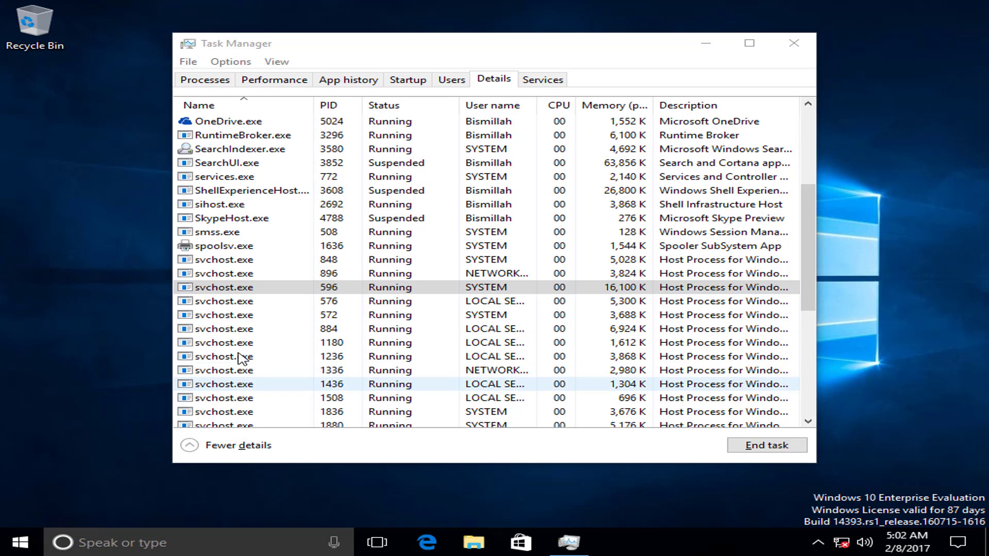
click(542, 78)
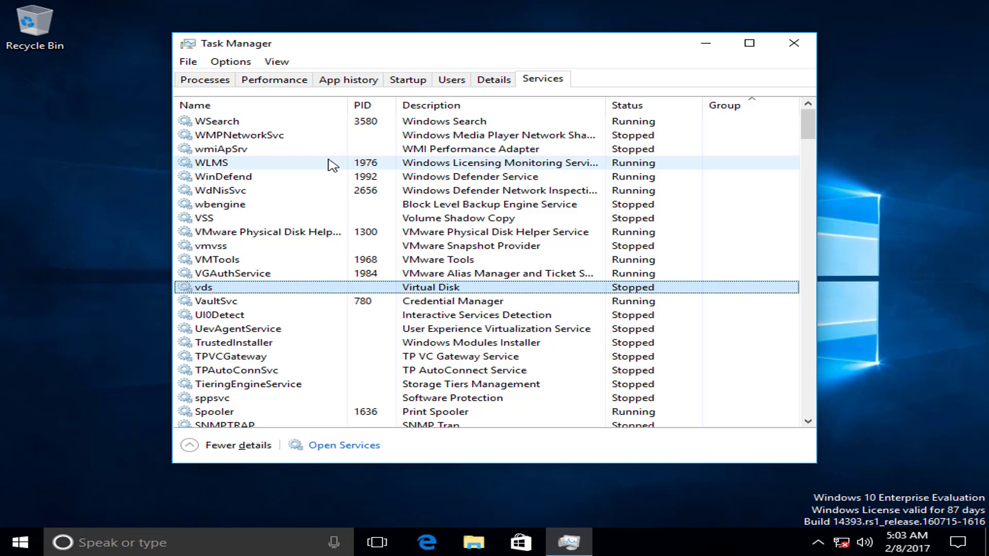
mouse_move(331, 181)
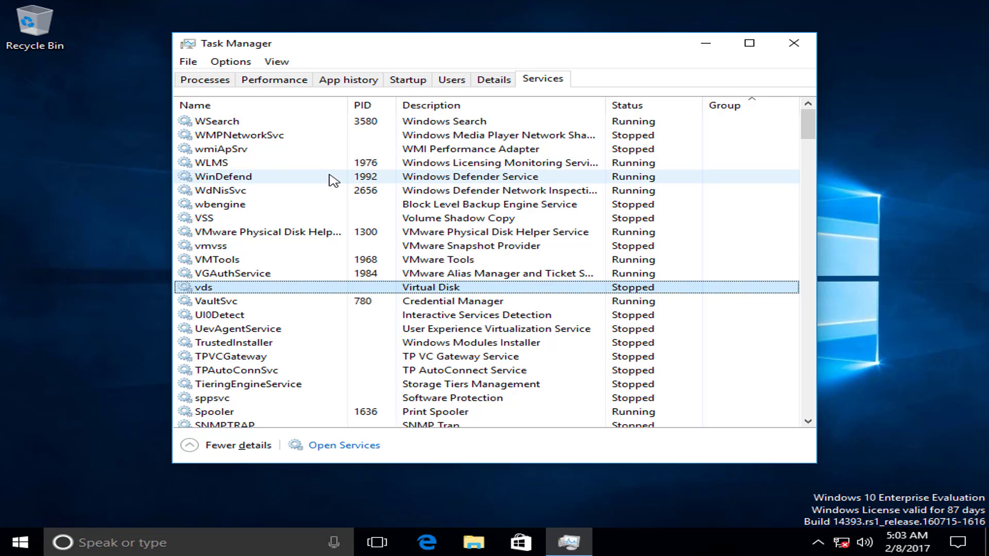
mouse_move(335, 200)
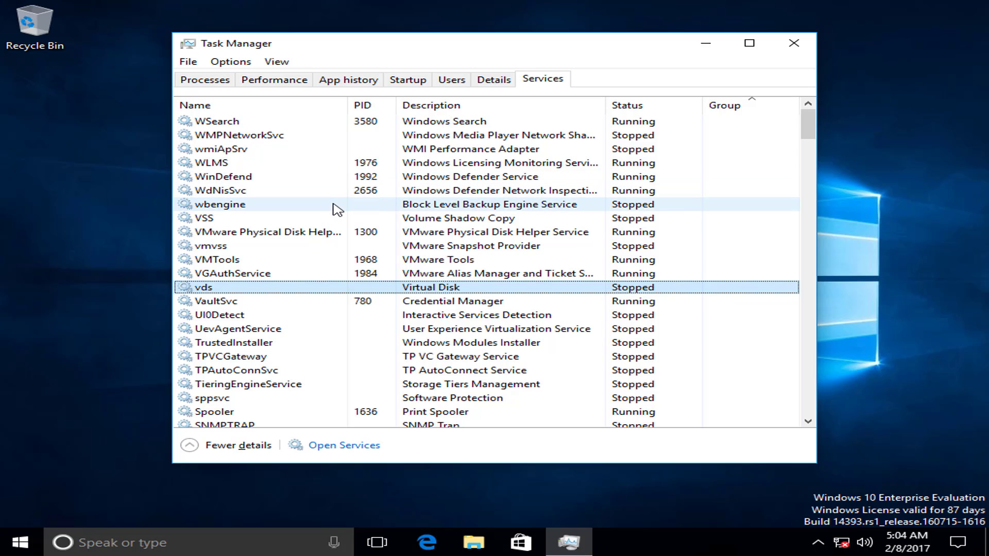
mouse_move(345, 214)
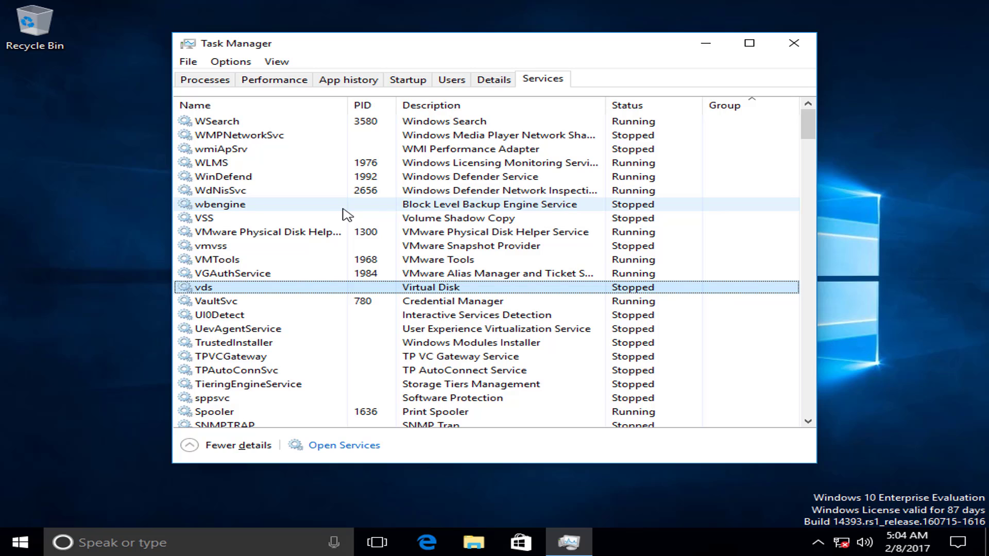
mouse_move(345, 208)
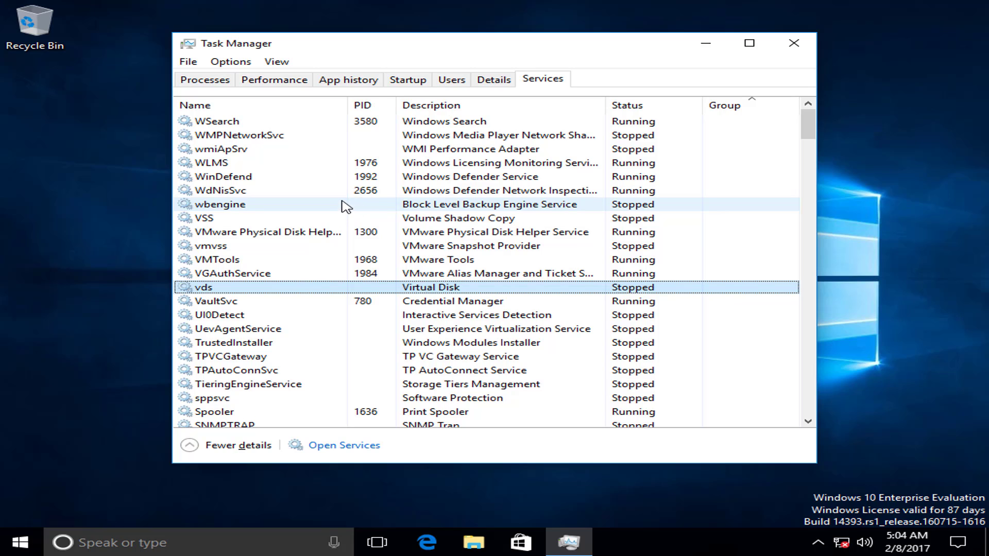
mouse_move(345, 217)
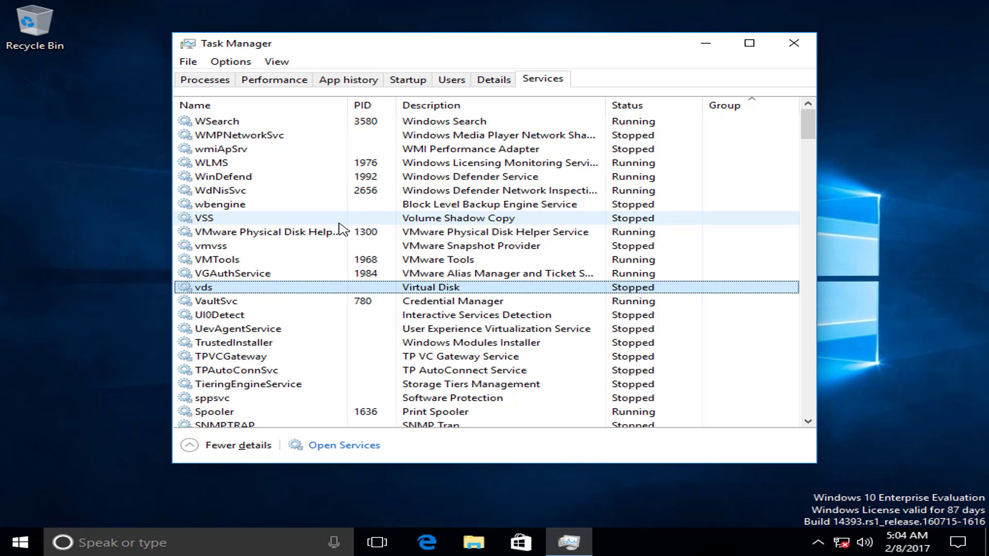
mouse_move(340, 231)
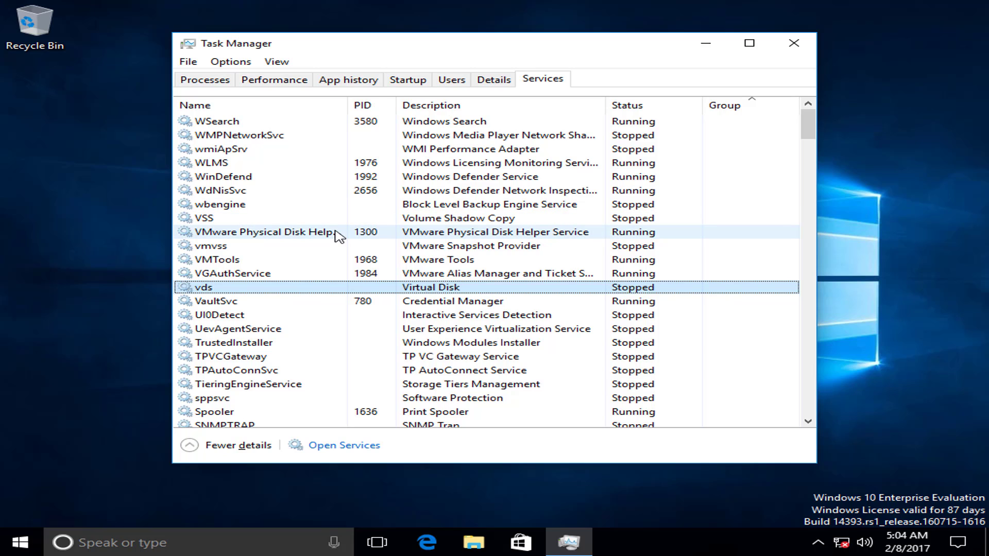
mouse_move(329, 232)
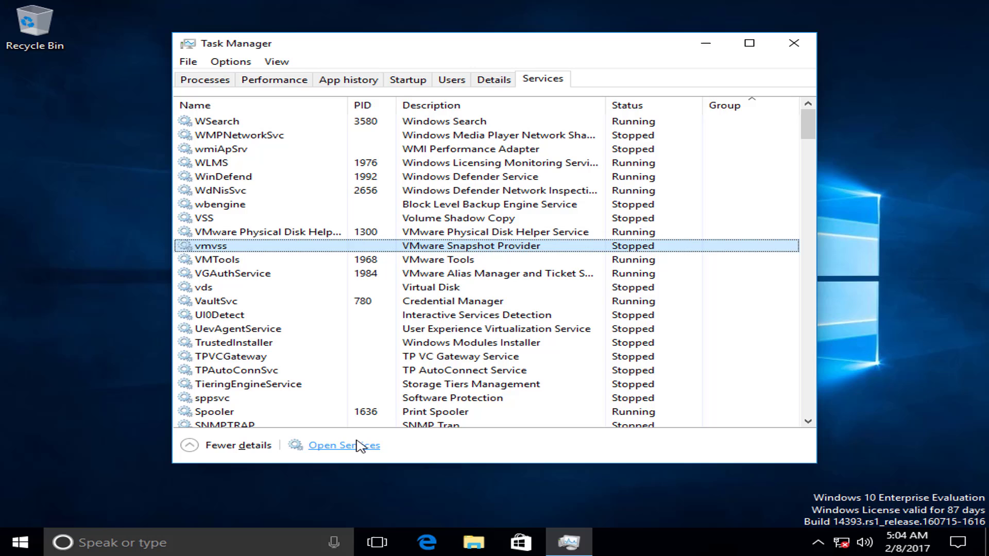
Launch the Services console via the Open Services link
click(345, 445)
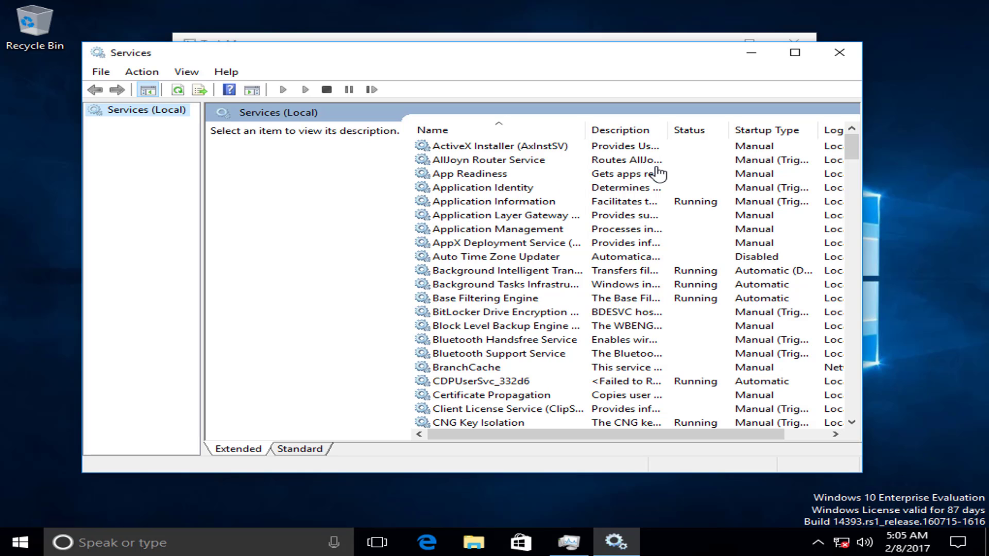
mouse_move(528, 178)
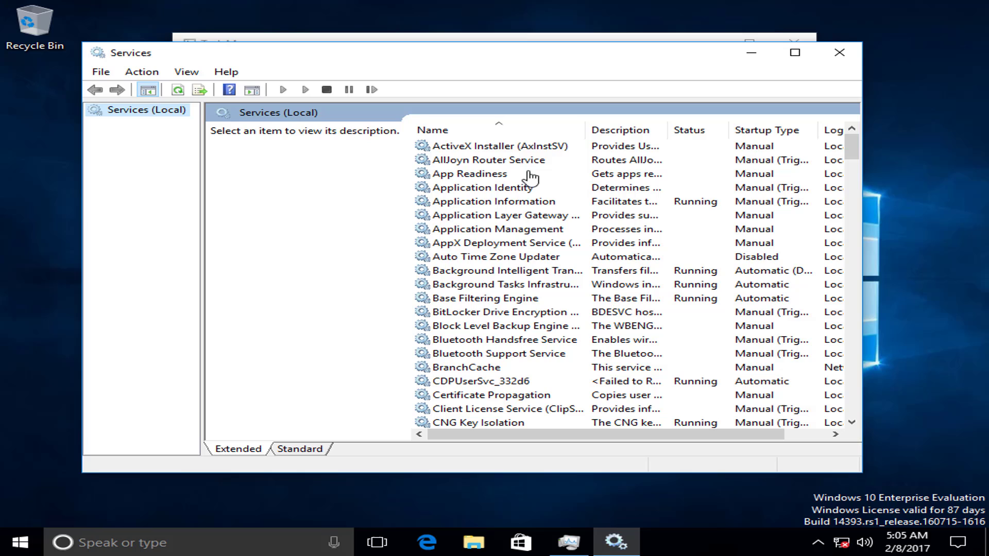
mouse_move(699, 196)
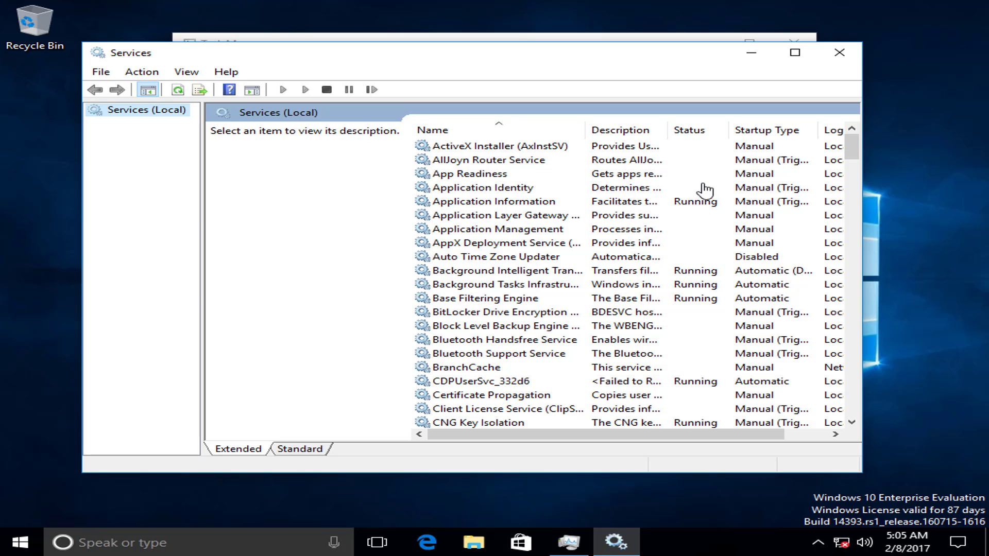
mouse_move(699, 192)
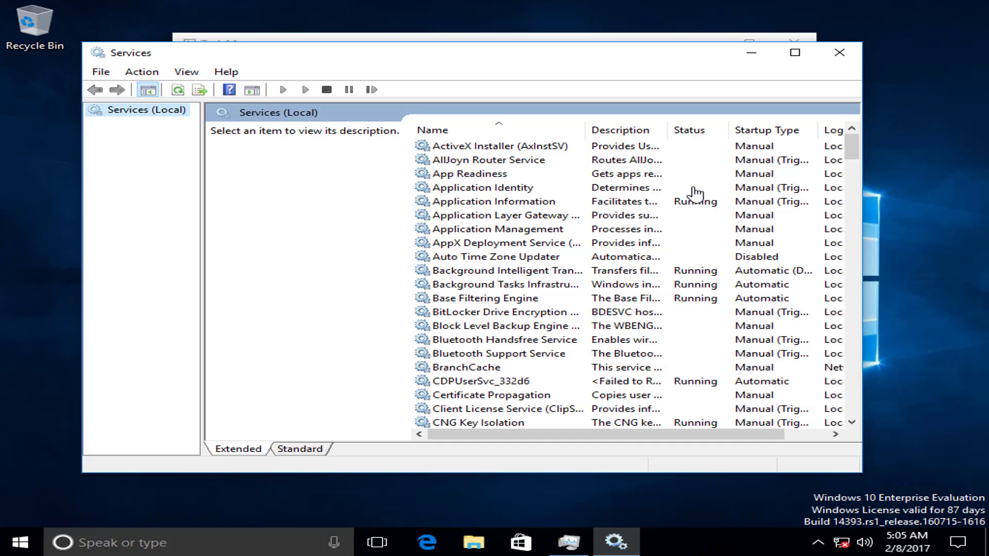
mouse_move(630, 223)
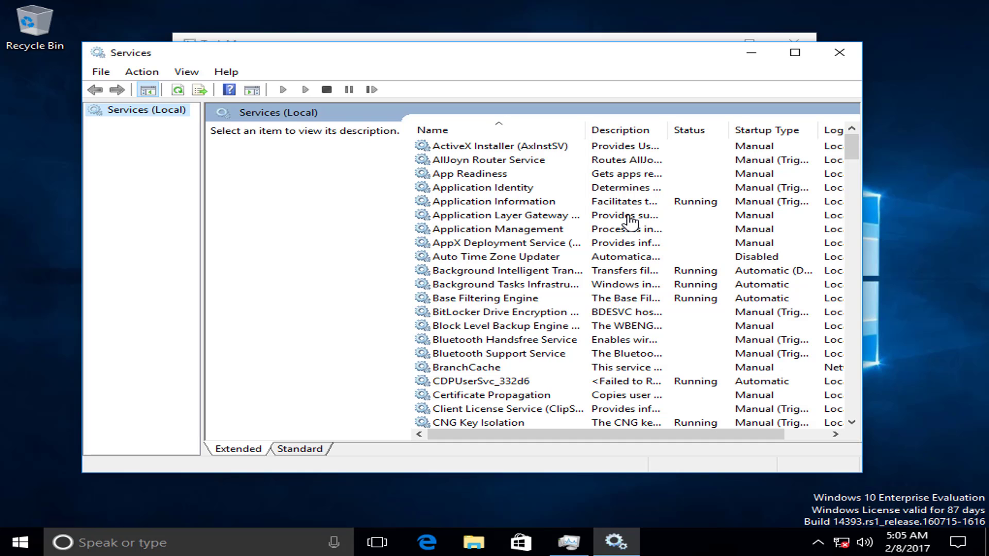
mouse_move(647, 221)
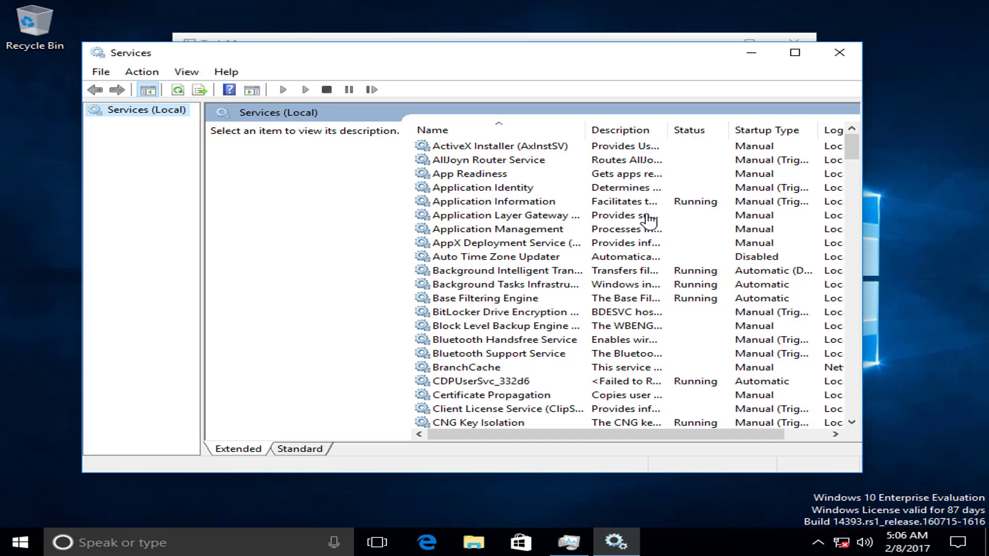
mouse_move(644, 224)
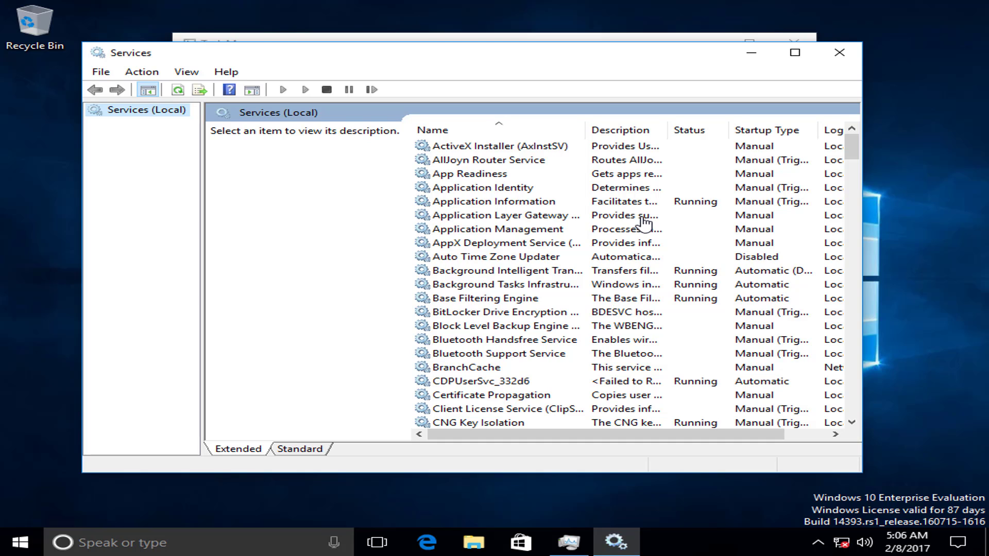
mouse_move(646, 222)
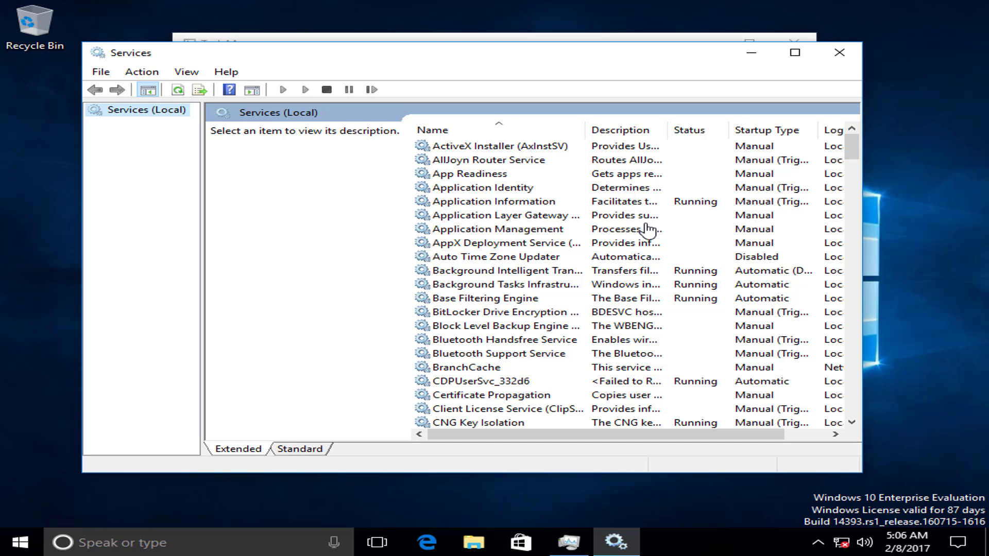
mouse_move(674, 233)
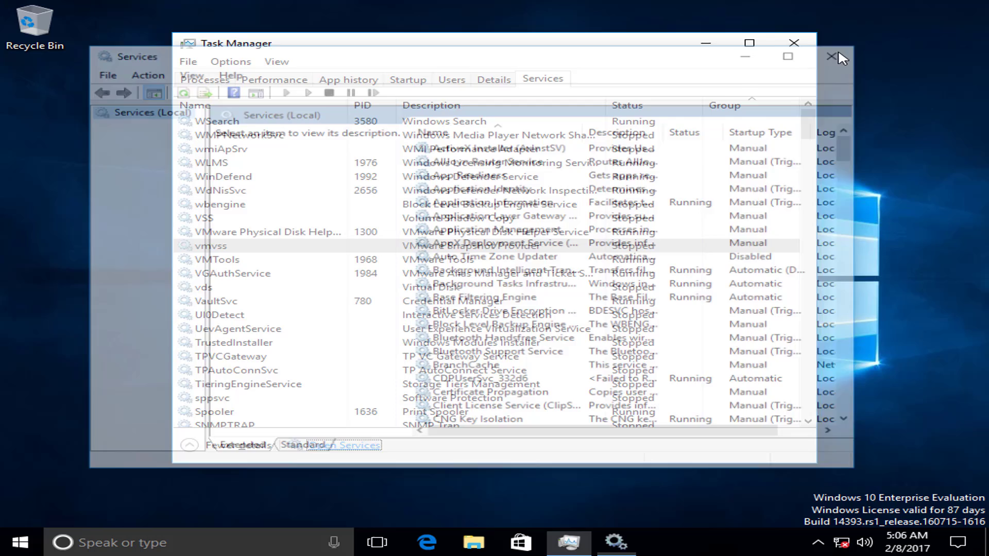
Close the Services console and Task Manager, leaving the empty desktop
click(838, 56)
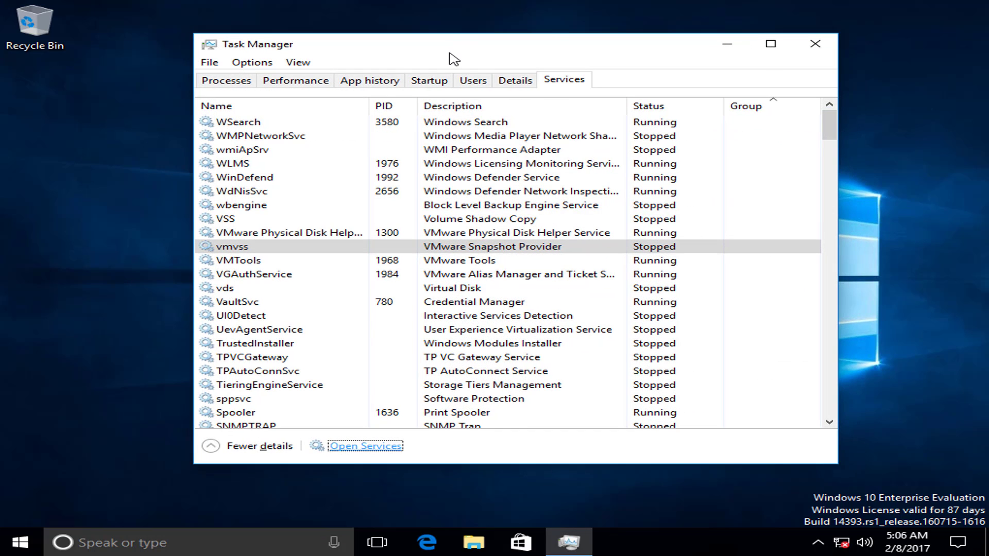
click(814, 43)
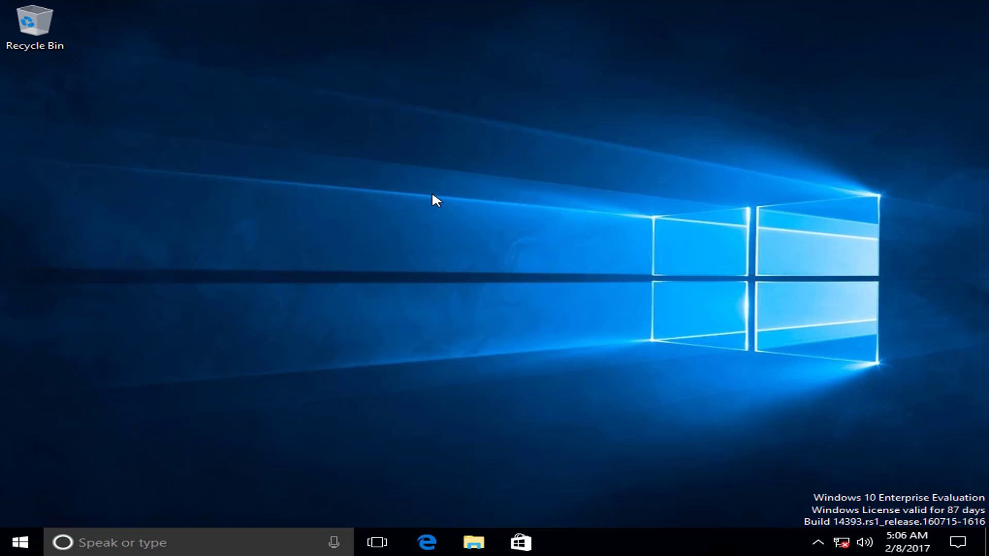